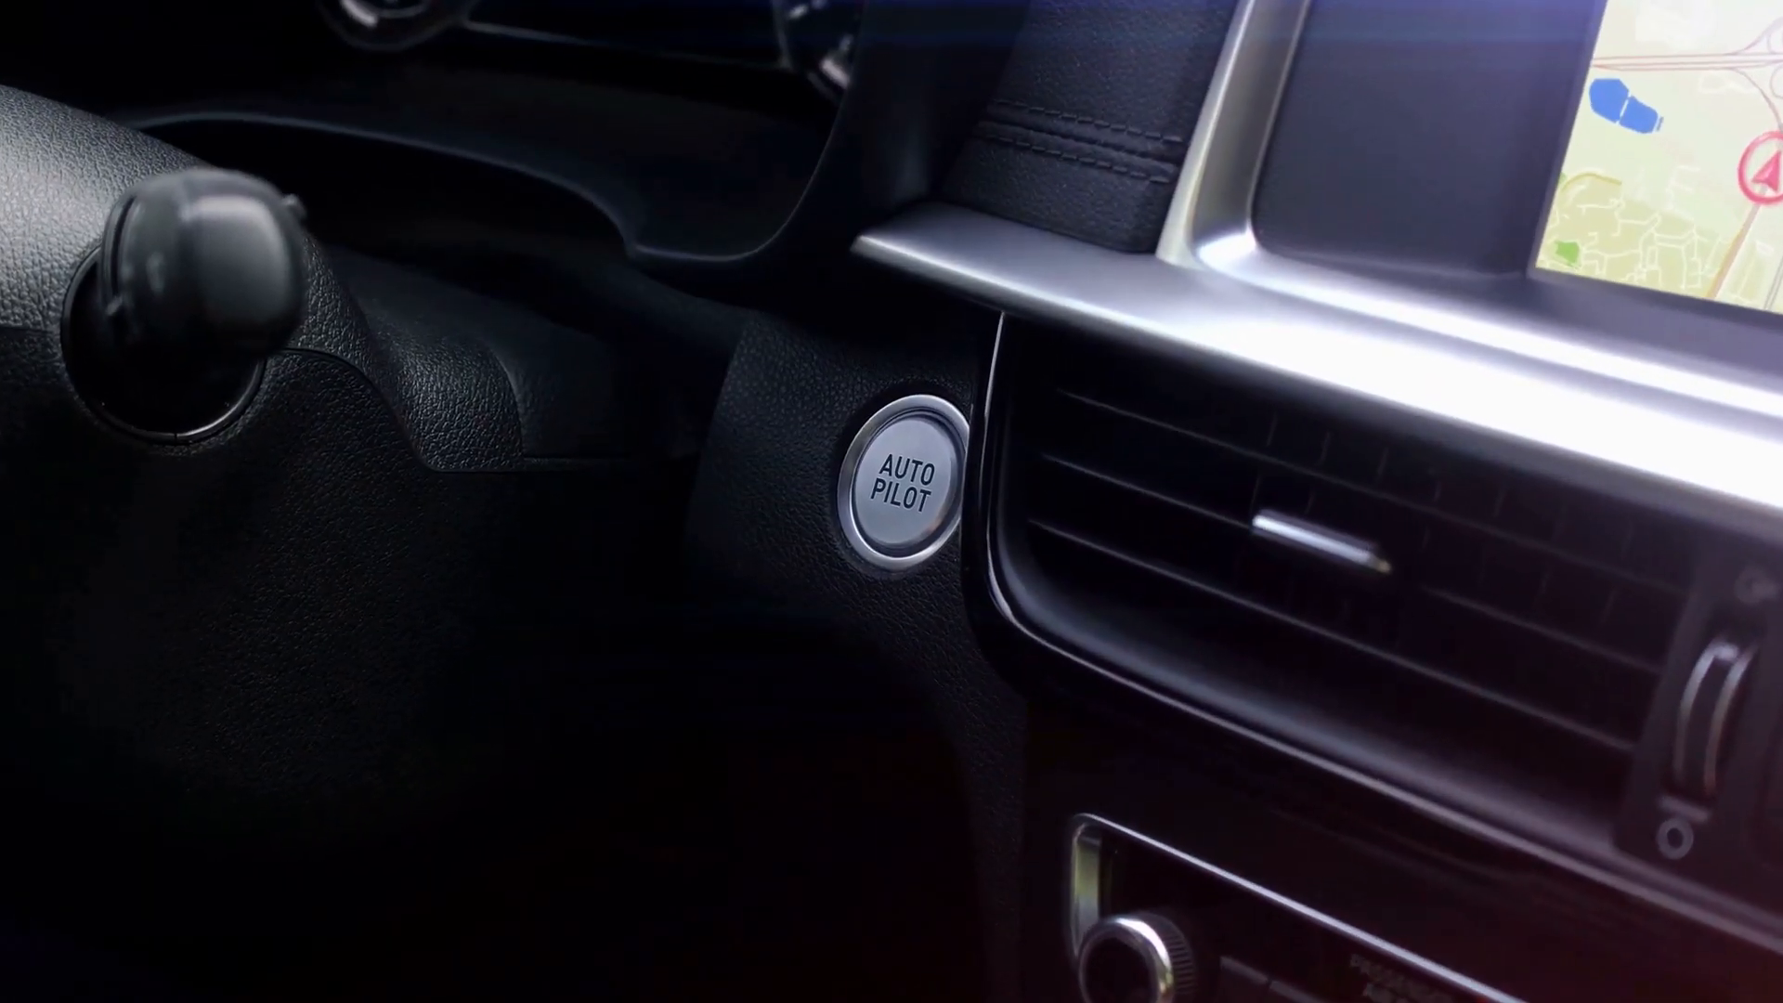
pyautogui.click(905, 477)
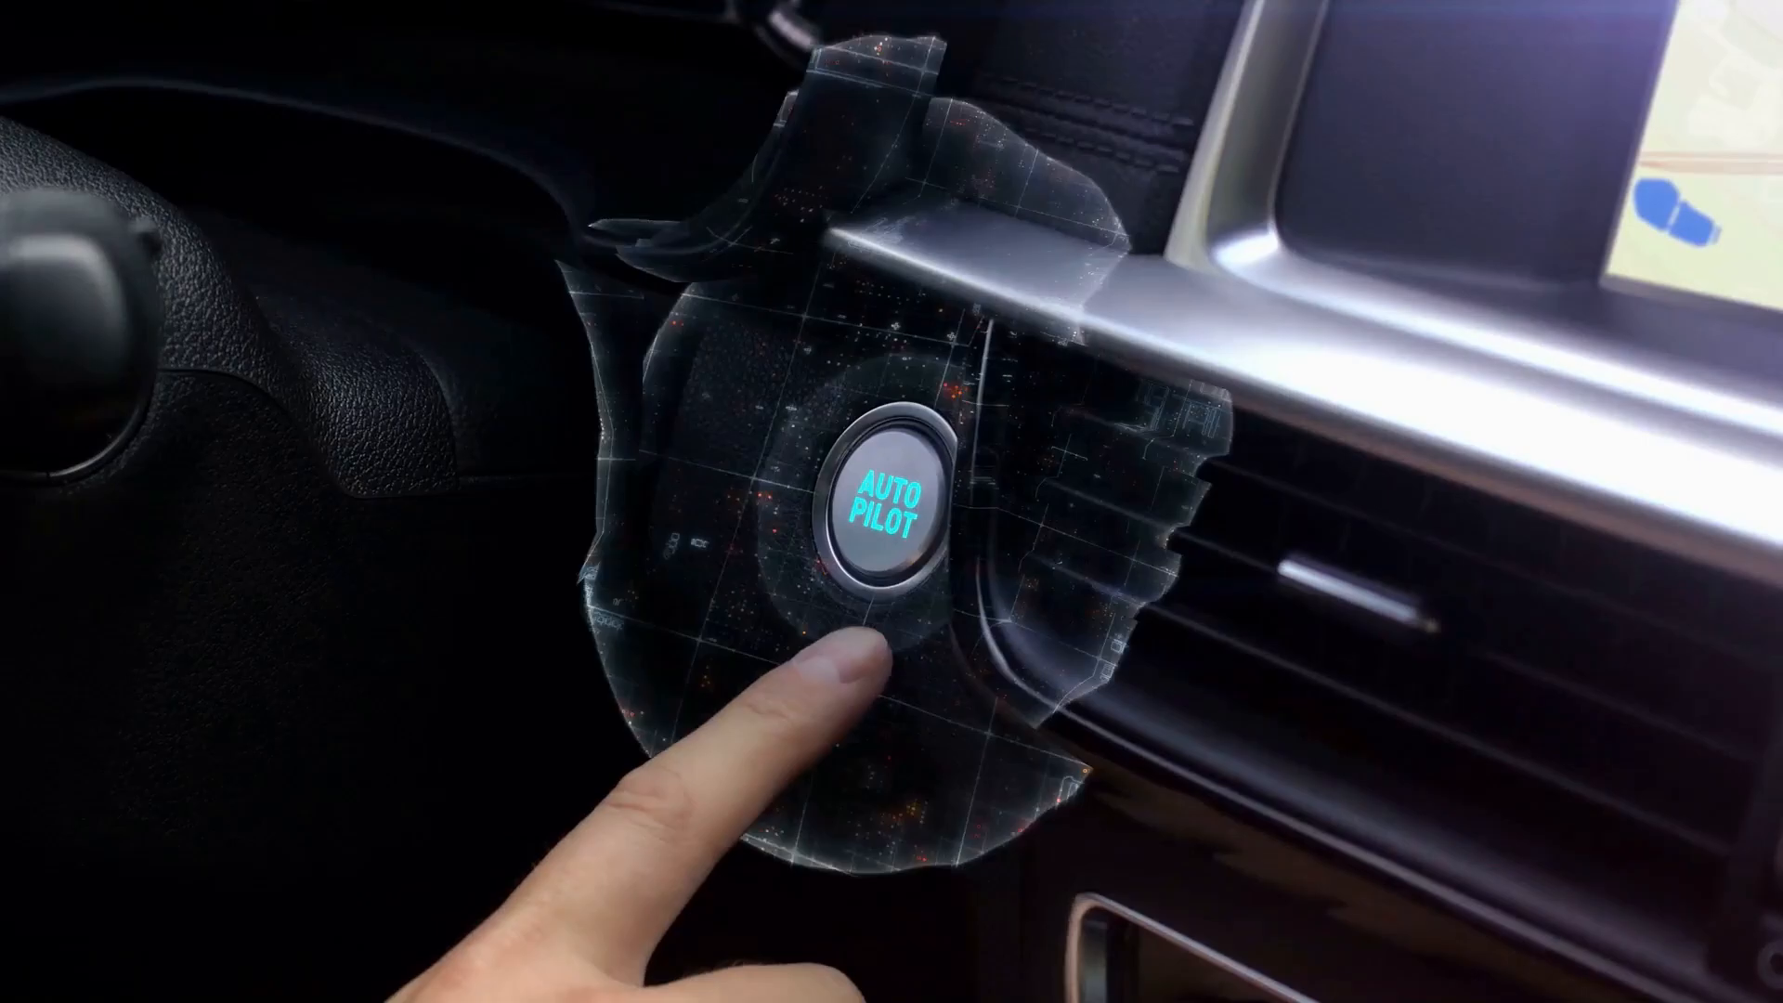
pyautogui.click(890, 502)
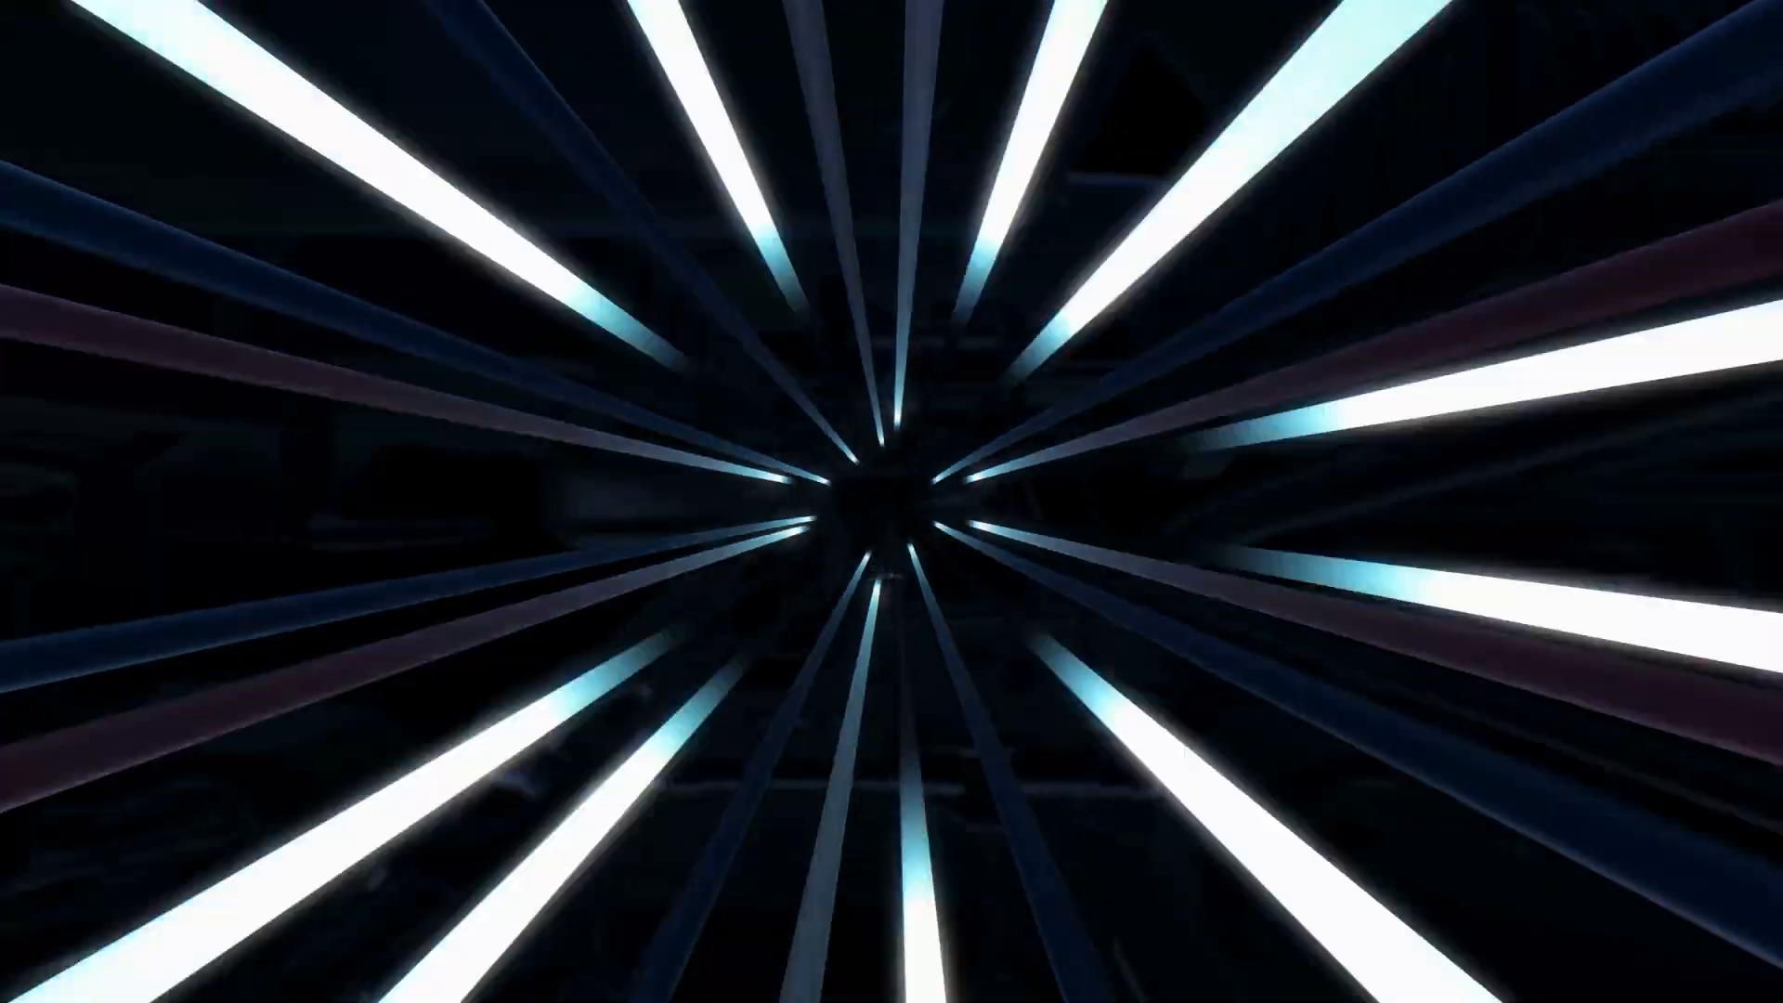